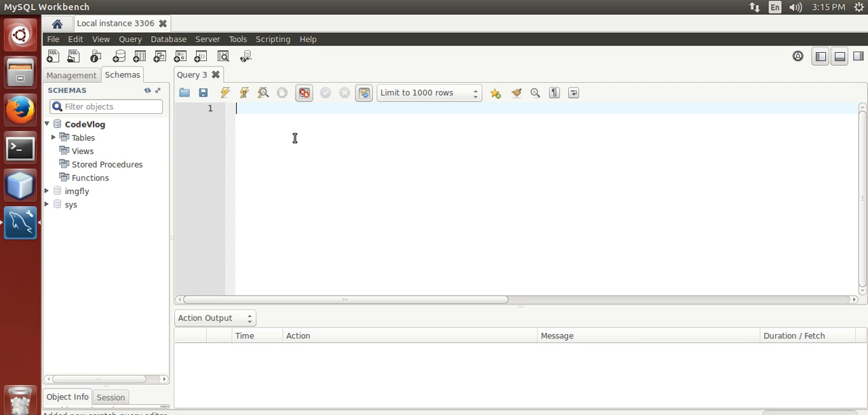
type("slect")
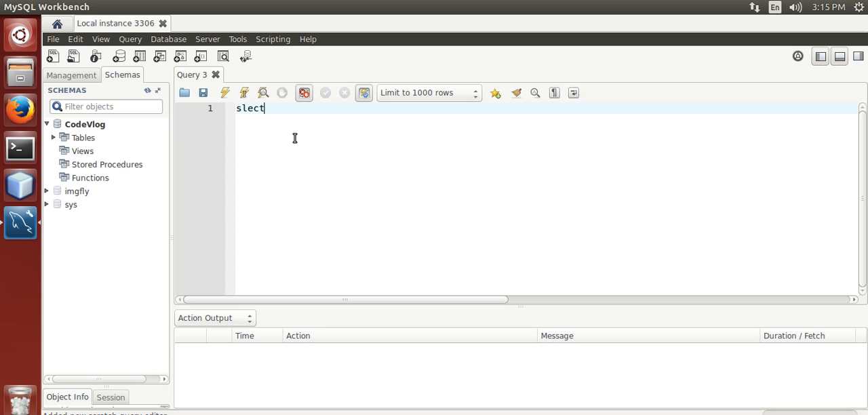
type("select")
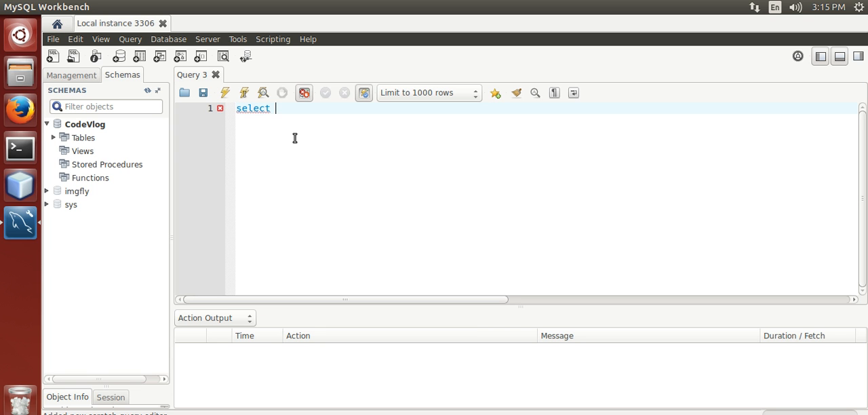
type("''")
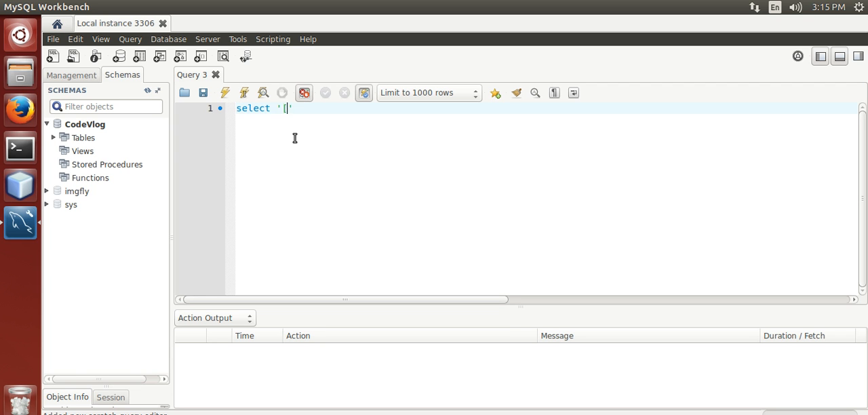
type("]")
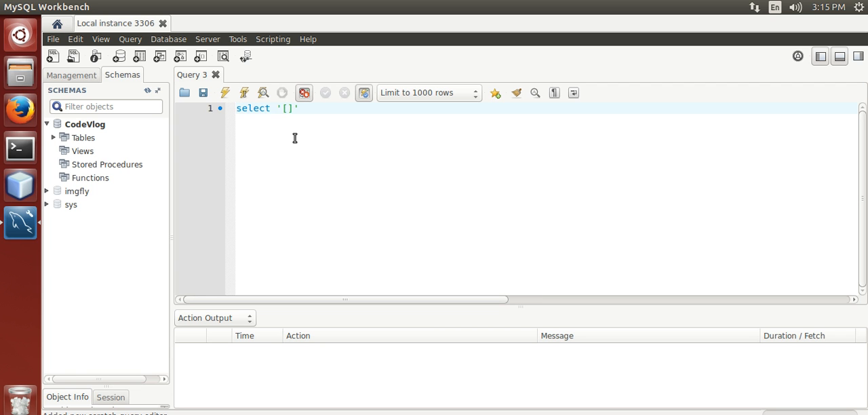
type("1,2")
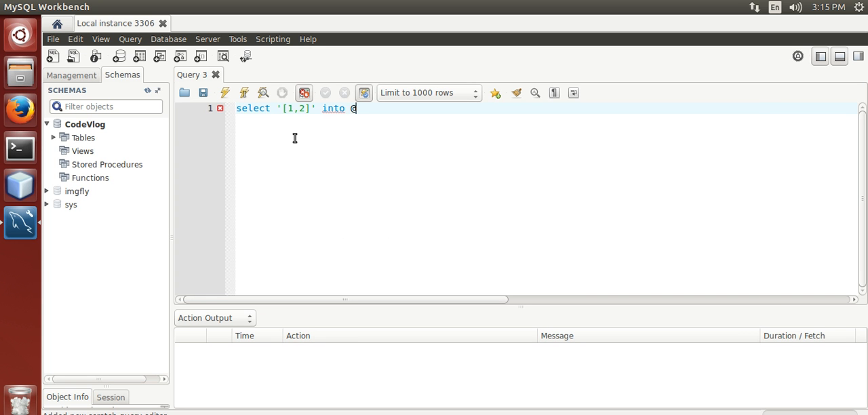
type("ar1;")
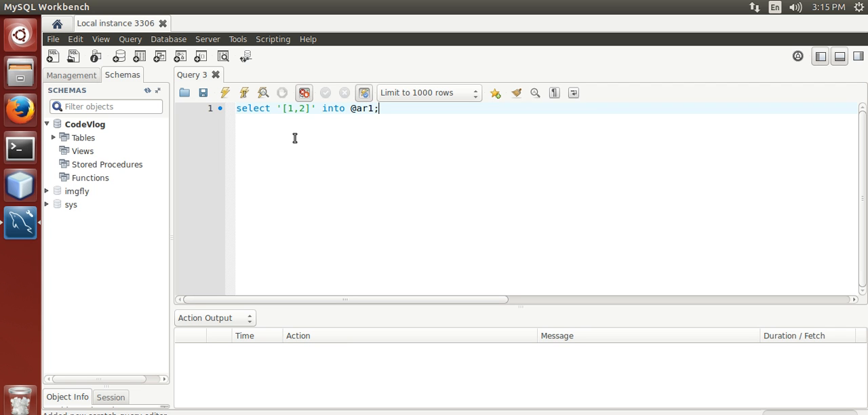
type("select")
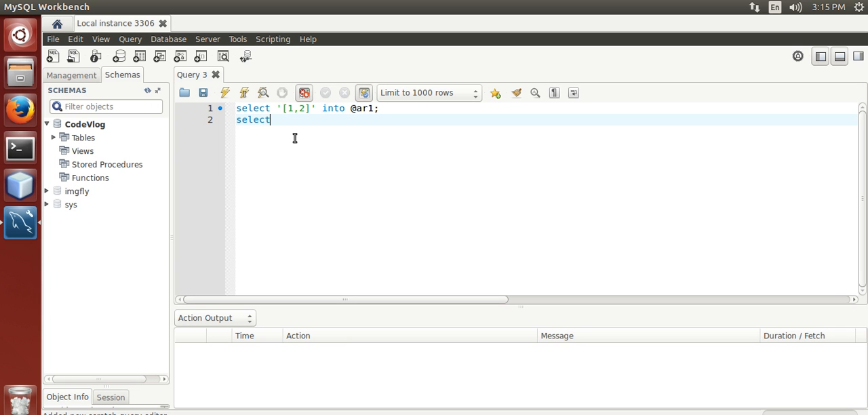
type("'")
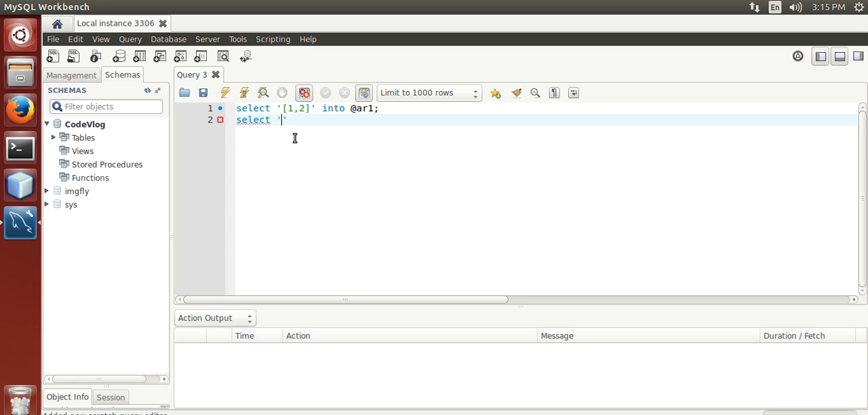
type("[3,4]")
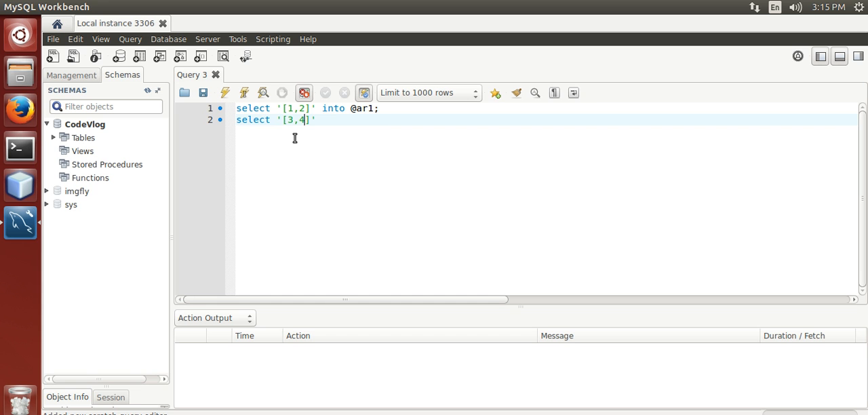
type("into")
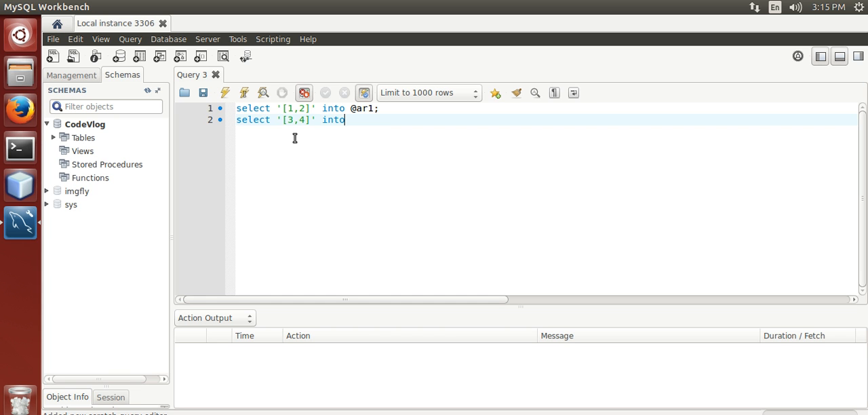
type("@ar")
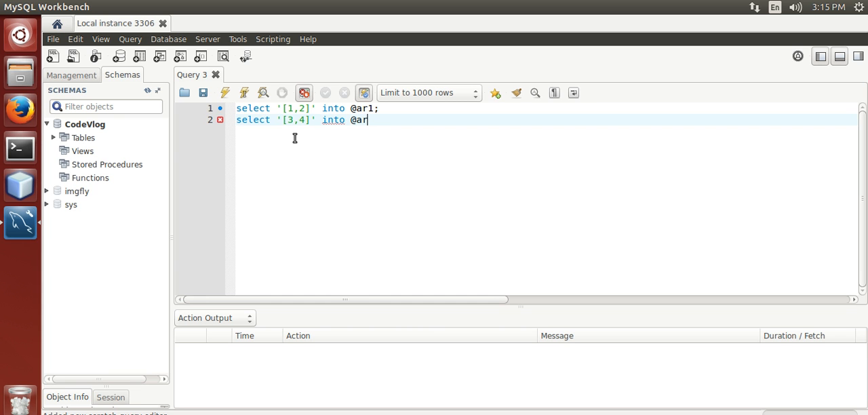
type("2")
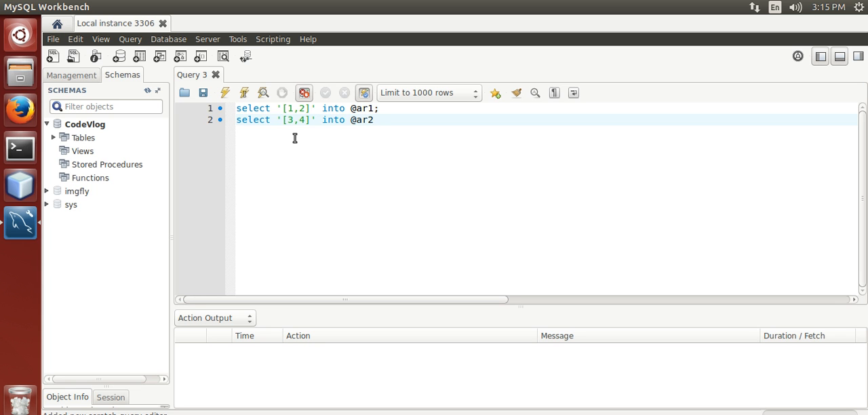
type("s")
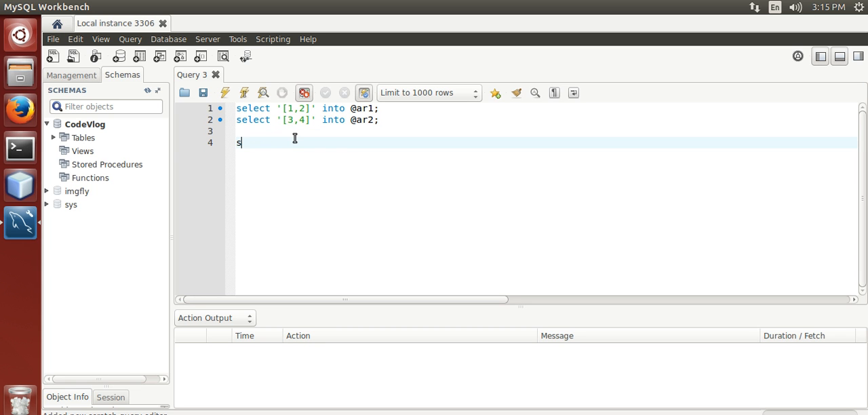
type("elect")
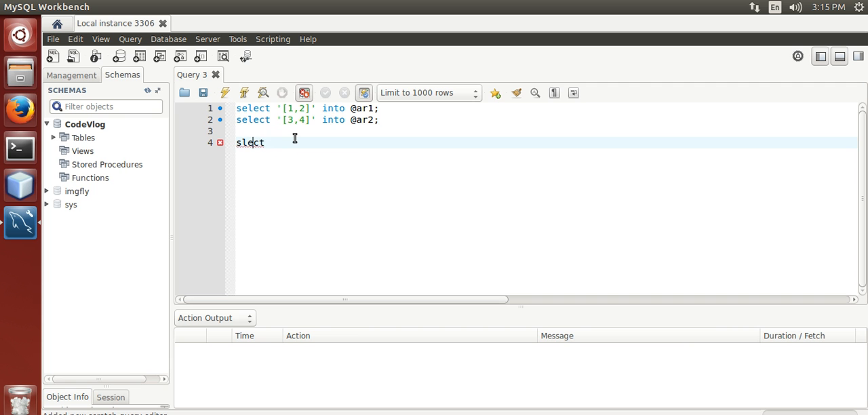
type("select js")
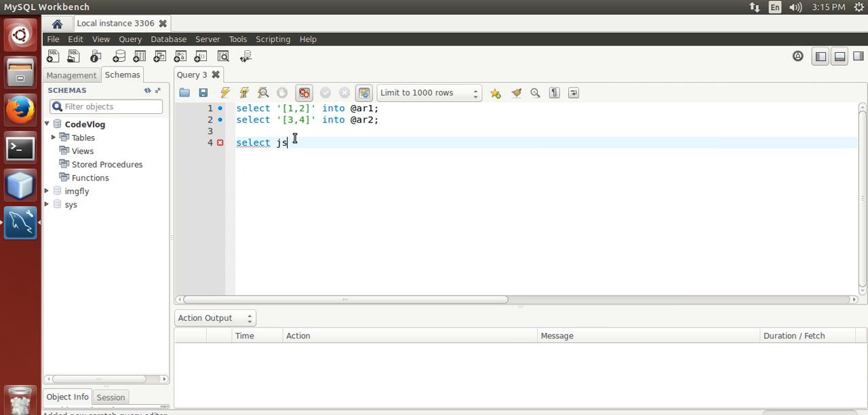
type("on_me")
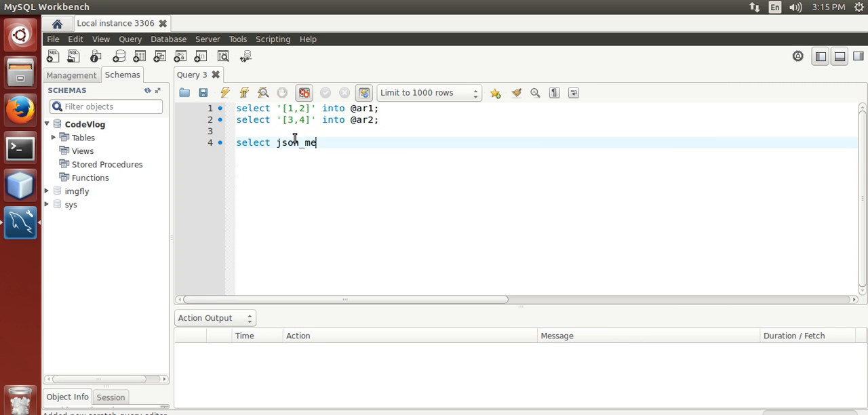
type("rge(")
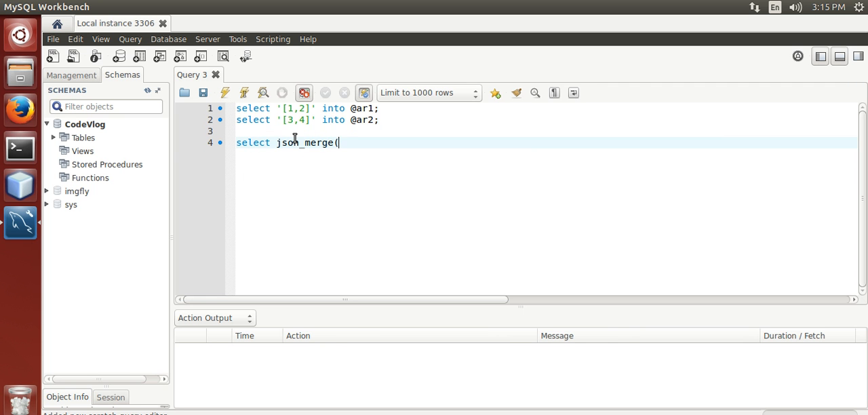
type("a")
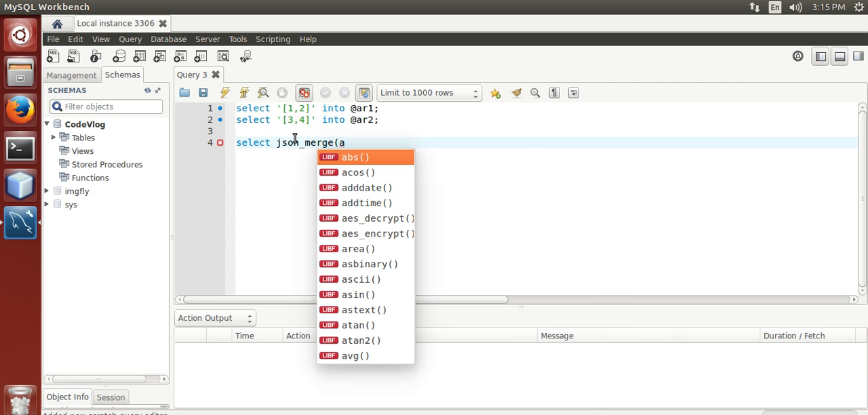
type("@a")
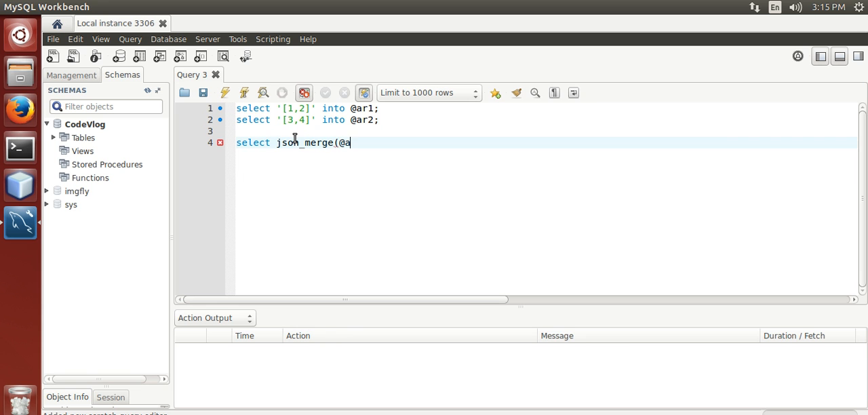
type("r1")
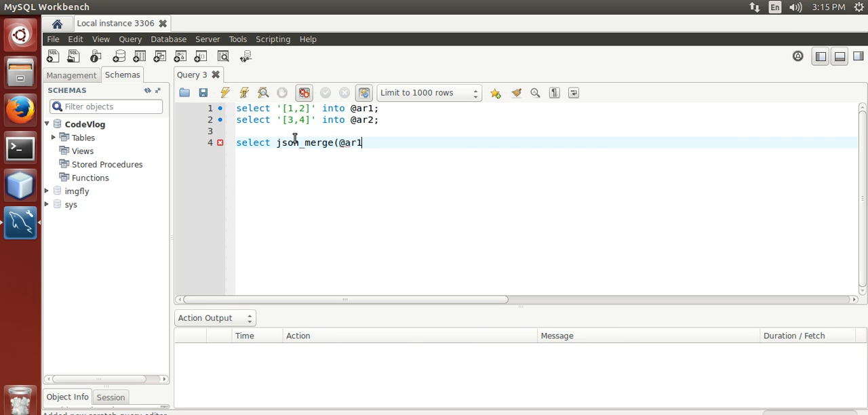
type(",@")
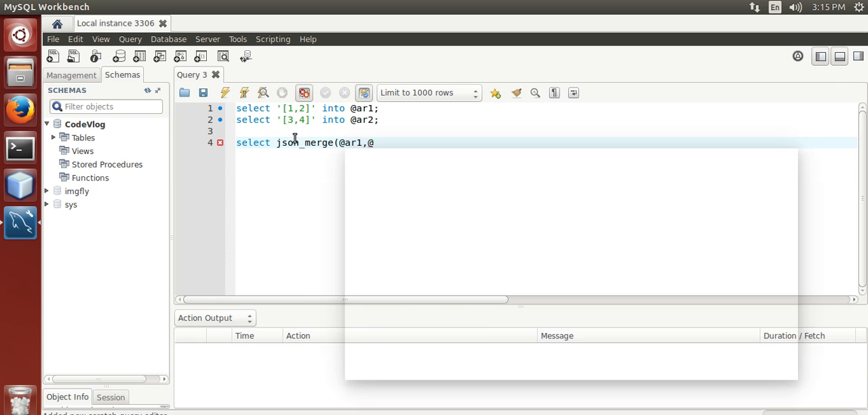
type("ar2);")
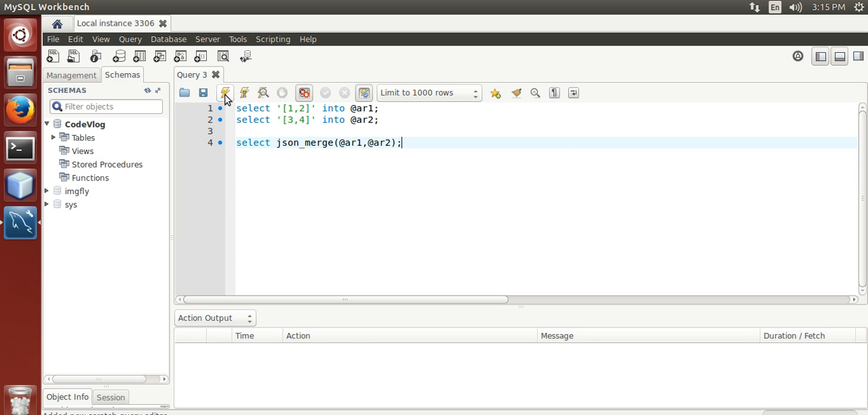
left_click(225, 93)
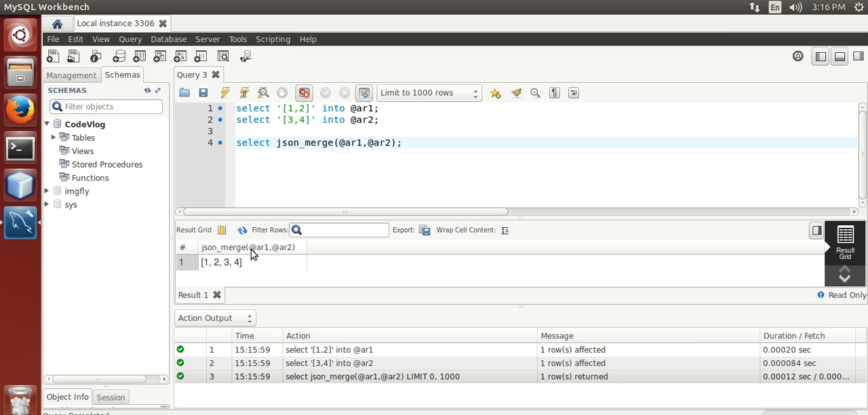
left_click(220, 263)
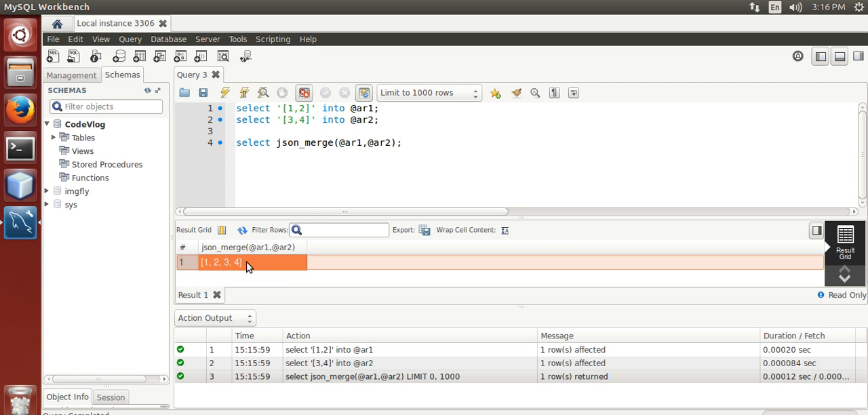
left_click(403, 142)
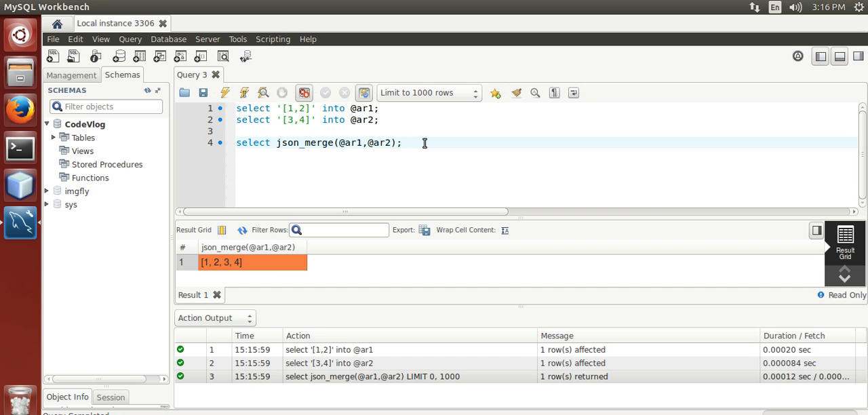
left_click(400, 143)
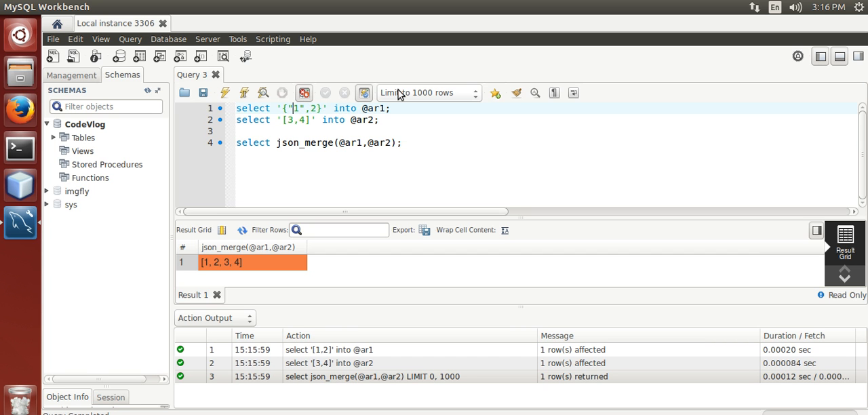
type("Name")
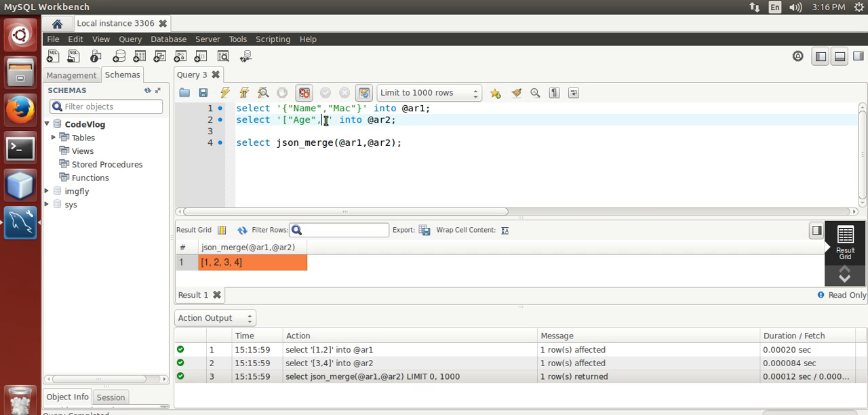
type("1\"")
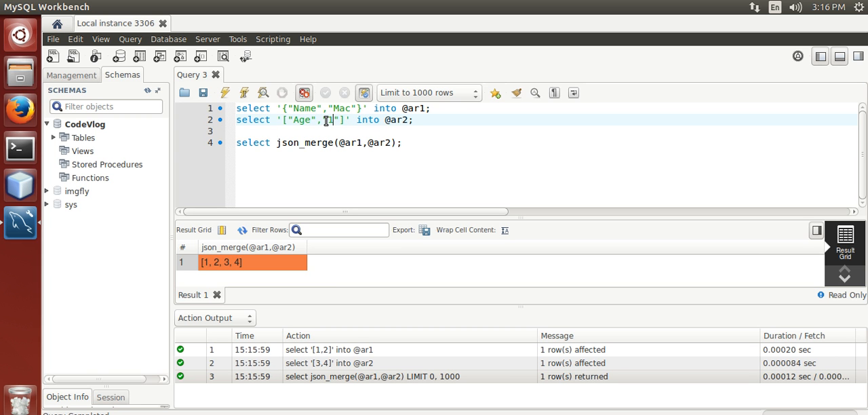
type("4")
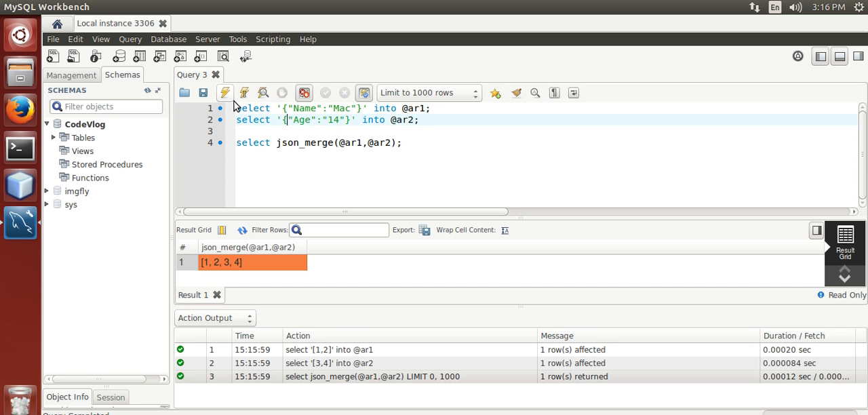
left_click(225, 92)
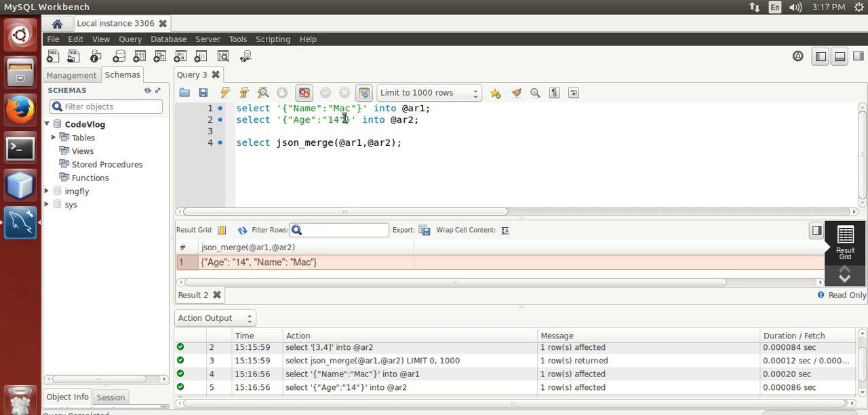
mouse_move(263, 270)
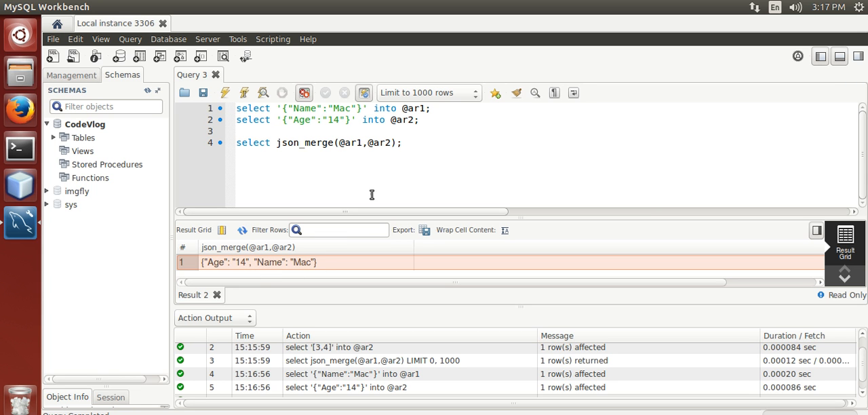
mouse_move(334, 159)
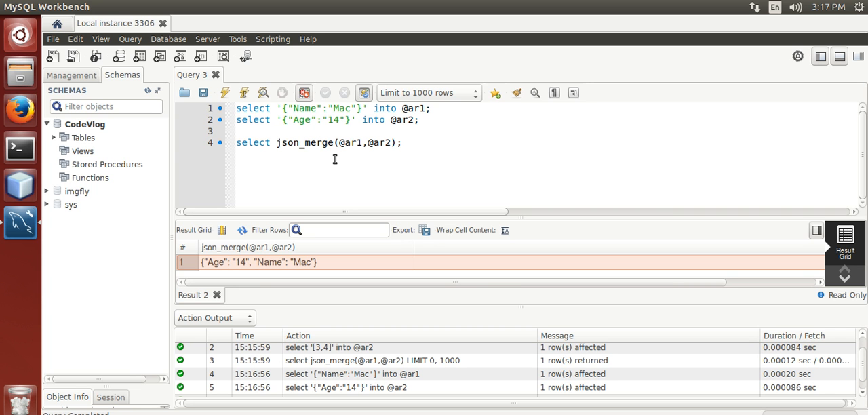
mouse_move(372, 115)
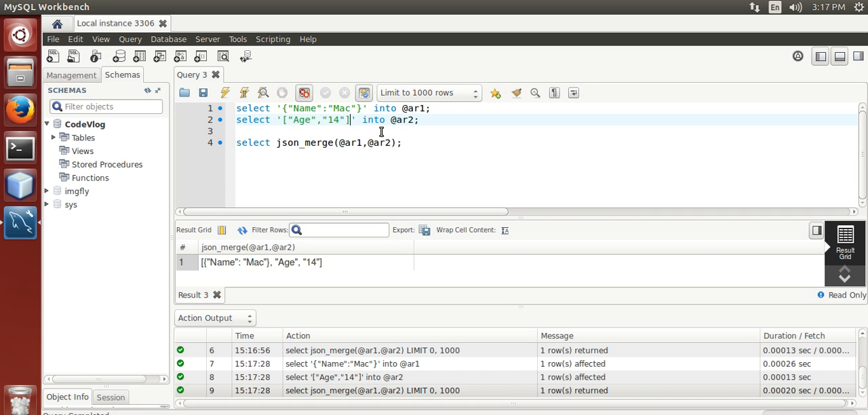
mouse_move(317, 130)
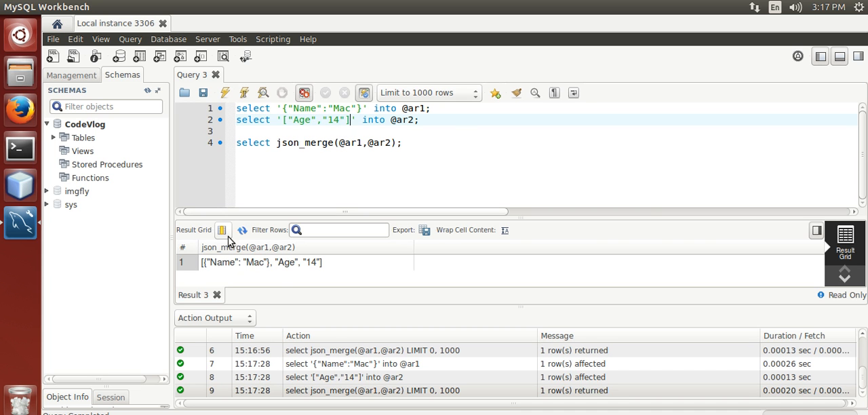
left_click(260, 263)
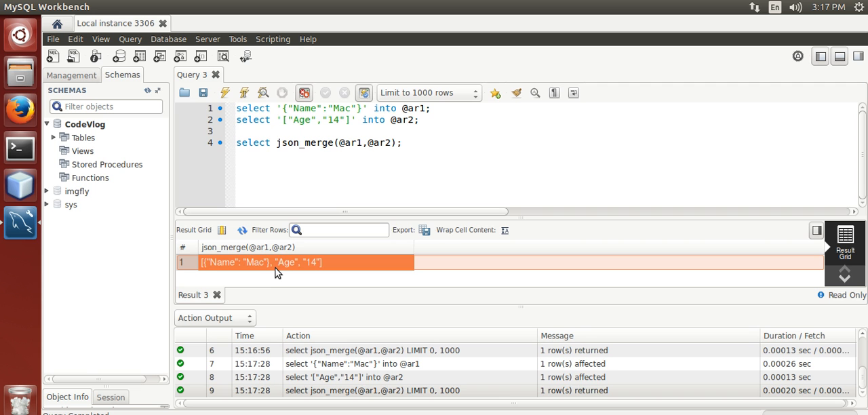
right_click(261, 262)
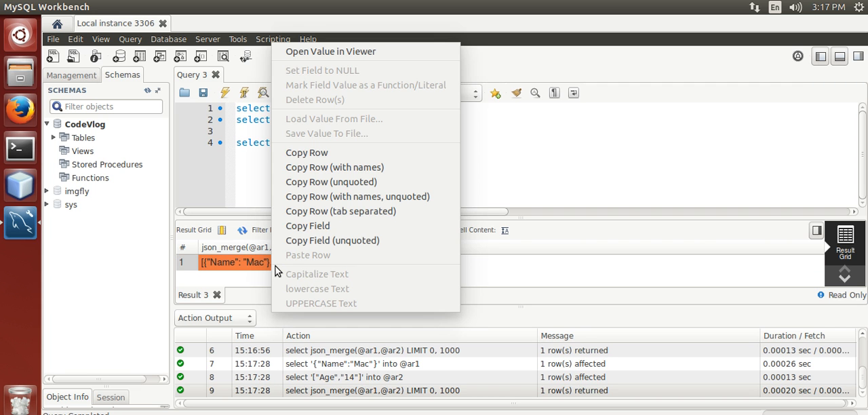
left_click(331, 52)
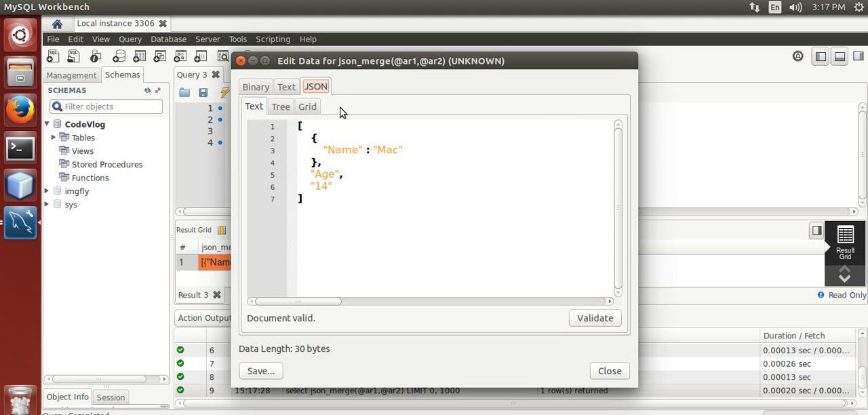
left_click(286, 87)
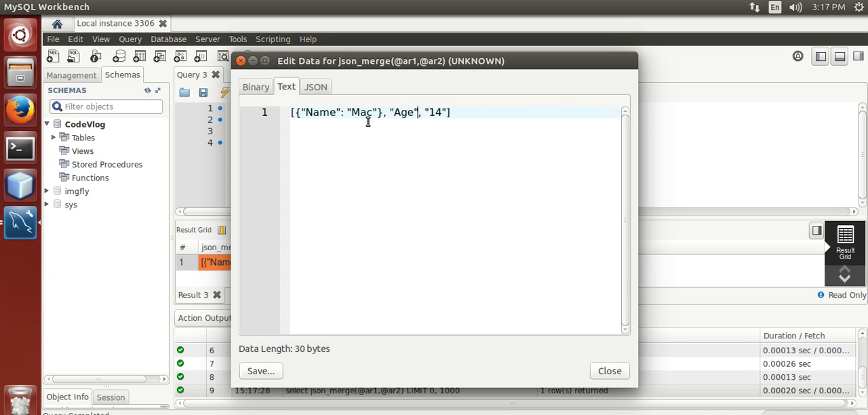
left_click(608, 372)
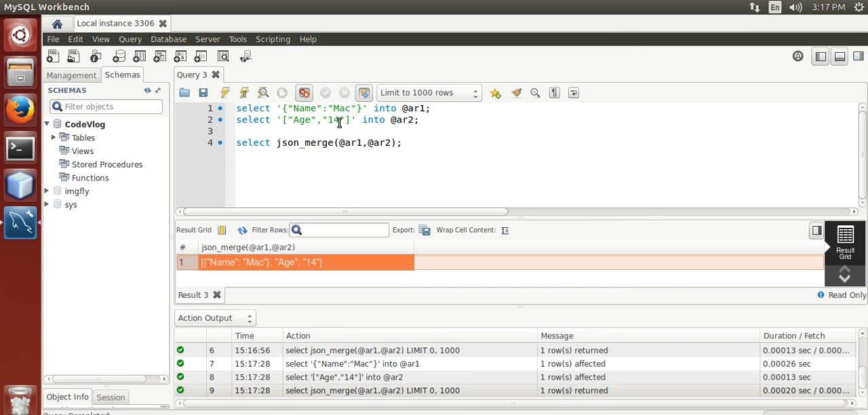
mouse_move(406, 138)
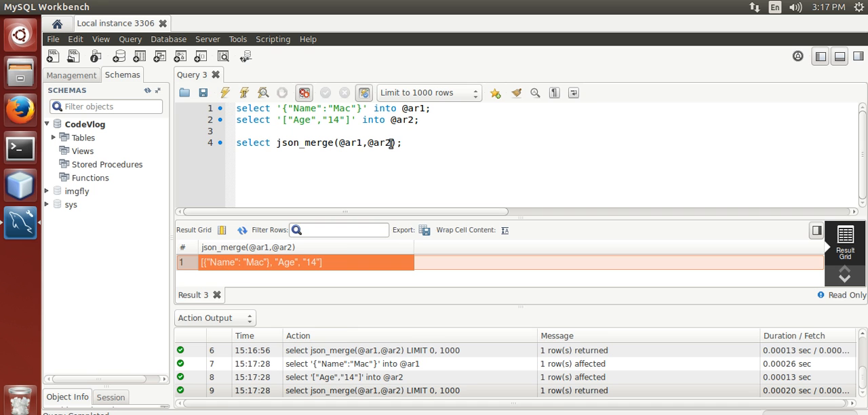
mouse_move(350, 271)
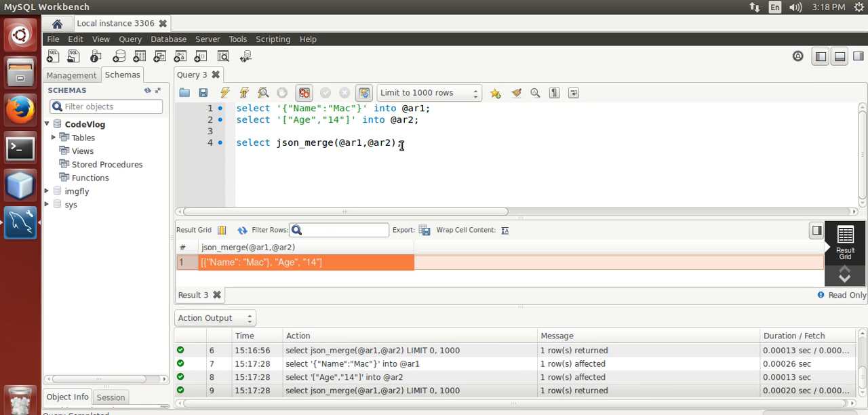
mouse_move(399, 144)
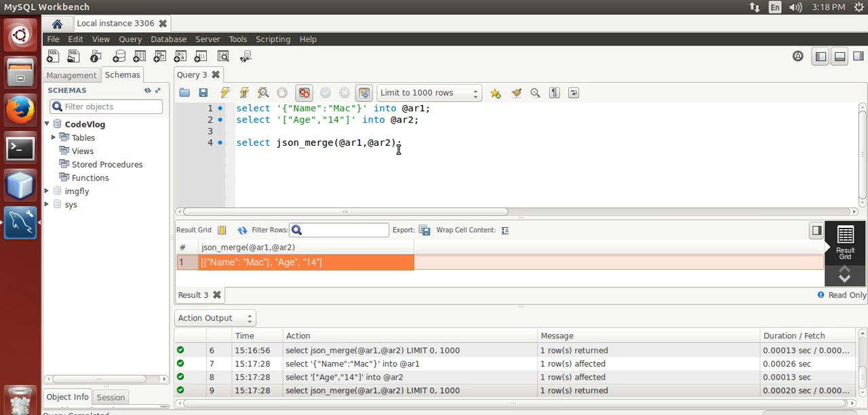
mouse_move(407, 147)
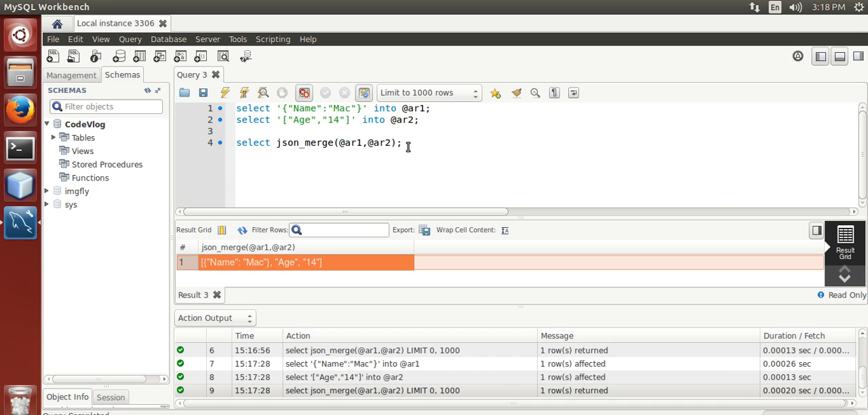
mouse_move(407, 144)
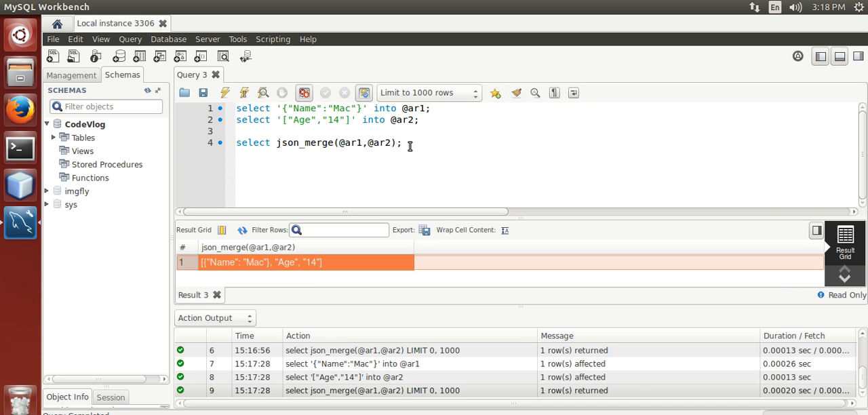